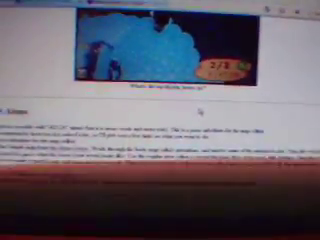
scroll("down", 3)
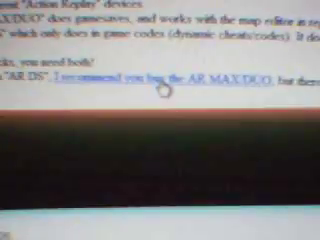
scroll("down", 3)
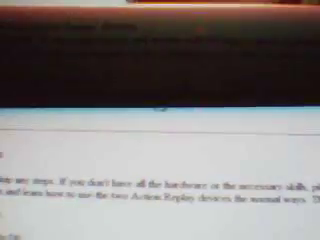
scroll("down", 3)
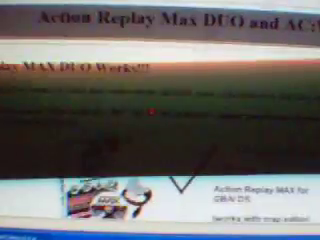
scroll("down", 3)
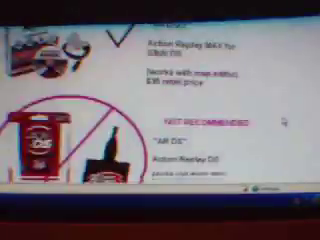
scroll("down", 3)
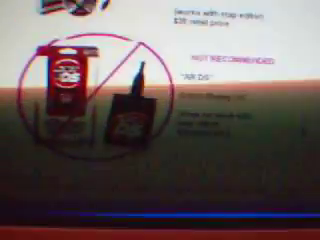